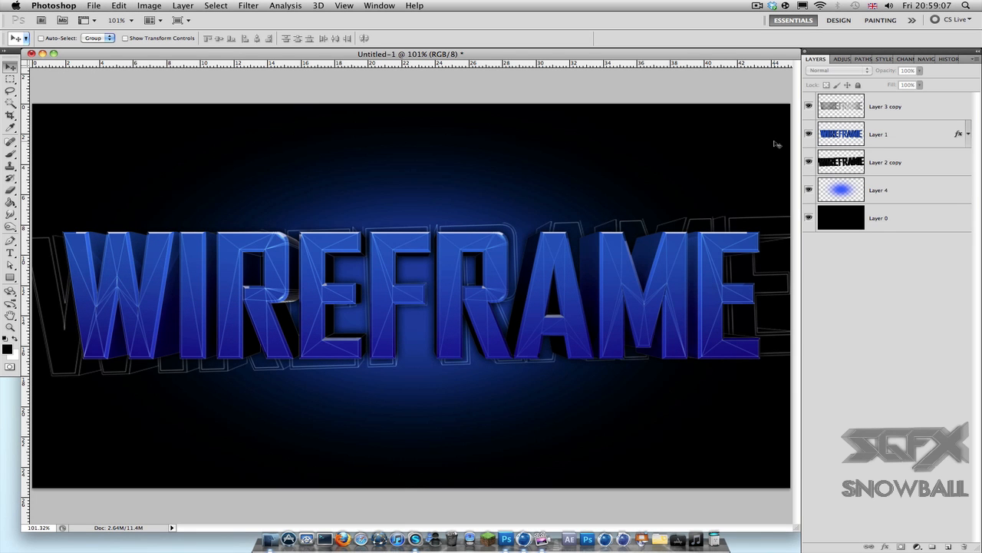
pyautogui.moveTo(422, 236)
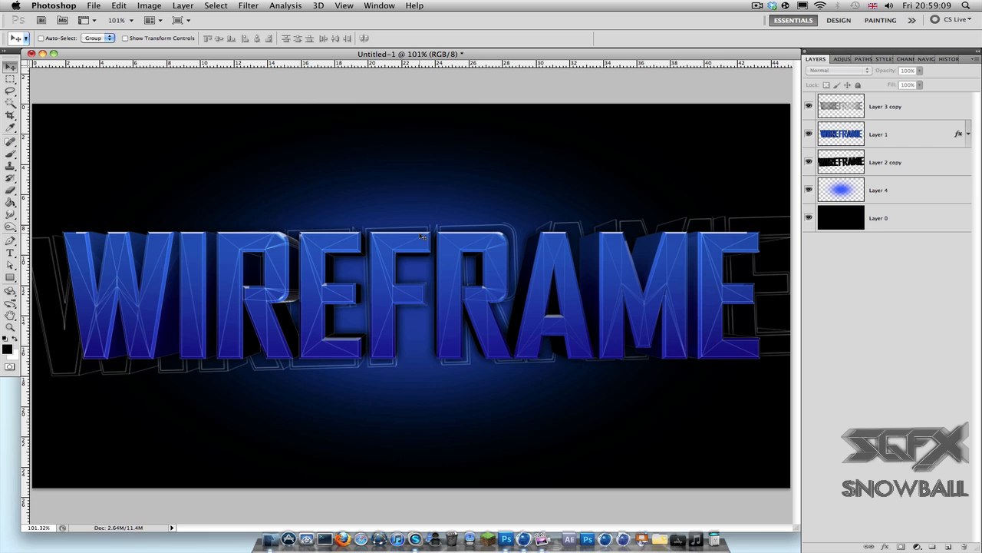
pyautogui.moveTo(384, 321)
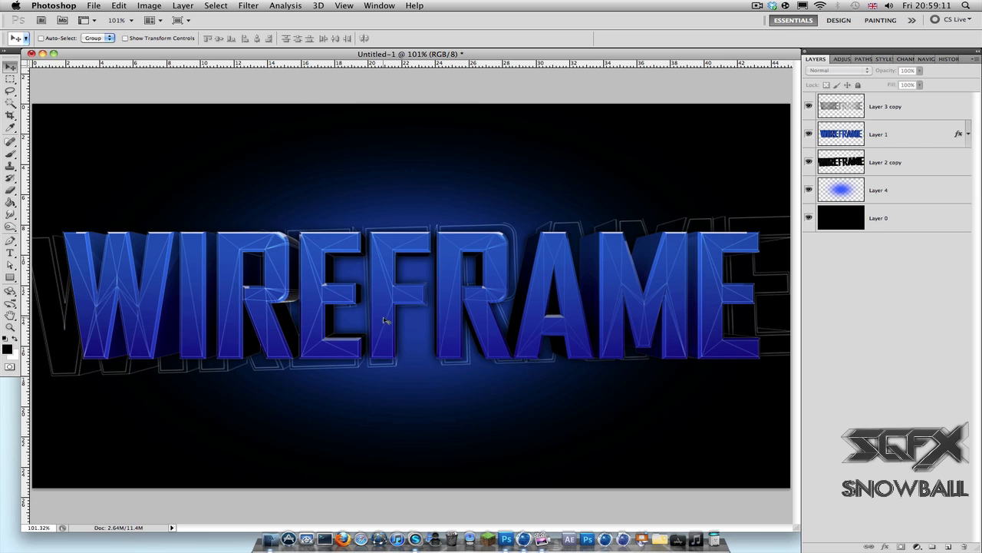
pyautogui.moveTo(386, 259)
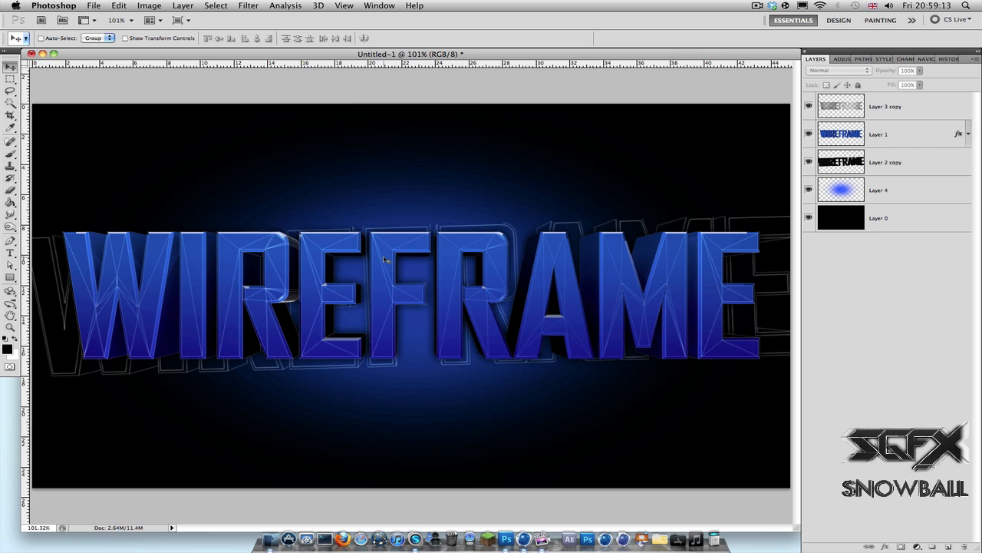
pyautogui.moveTo(361, 275)
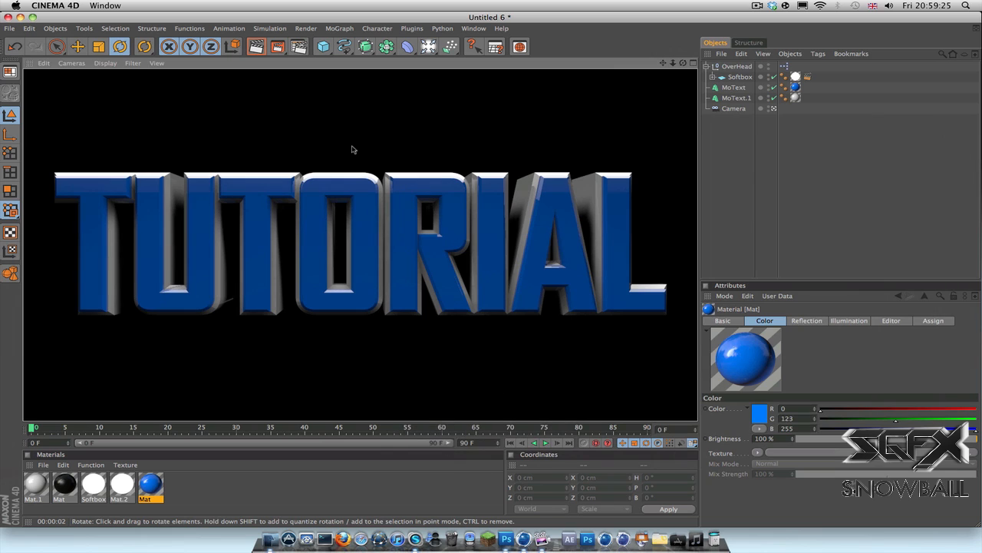
pyautogui.moveTo(360, 180)
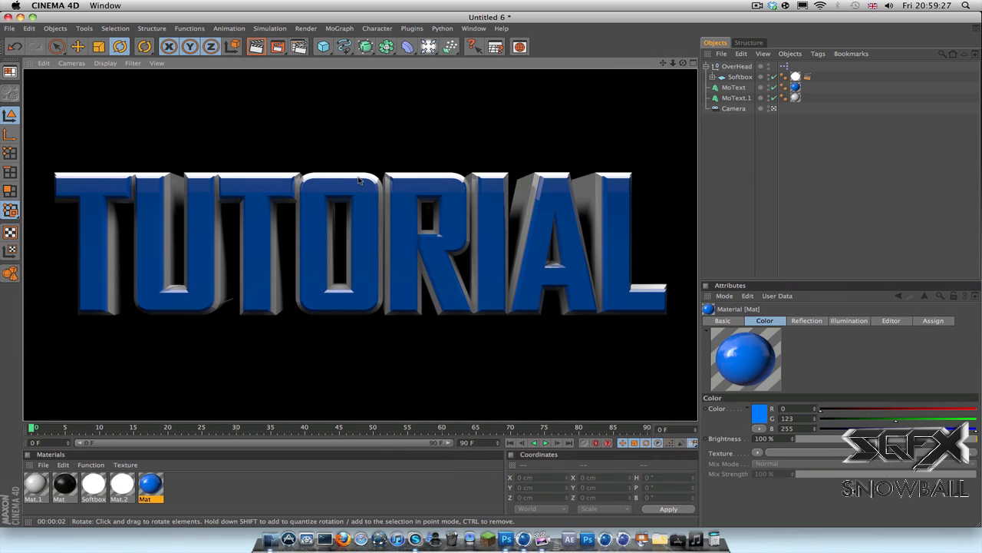
pyautogui.moveTo(172, 212)
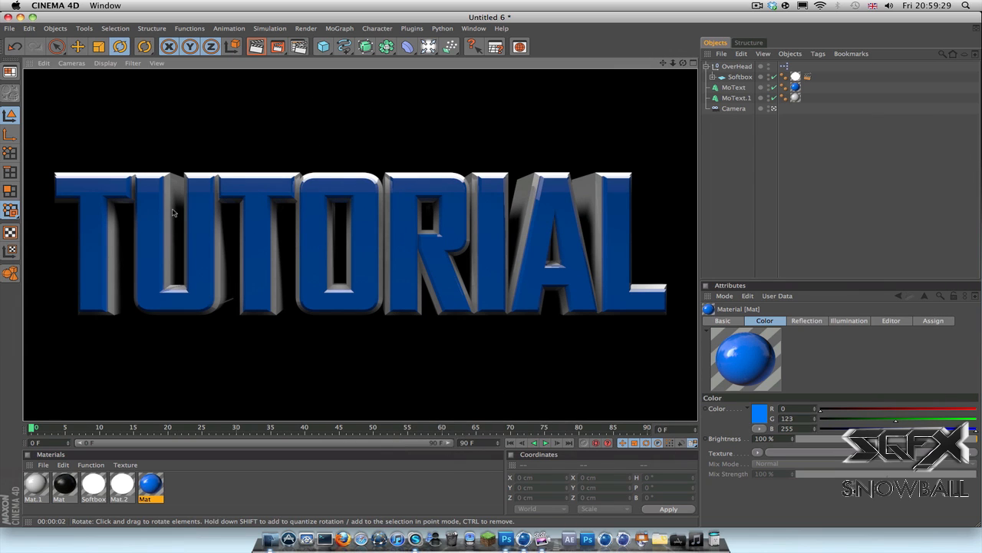
pyautogui.moveTo(380, 250)
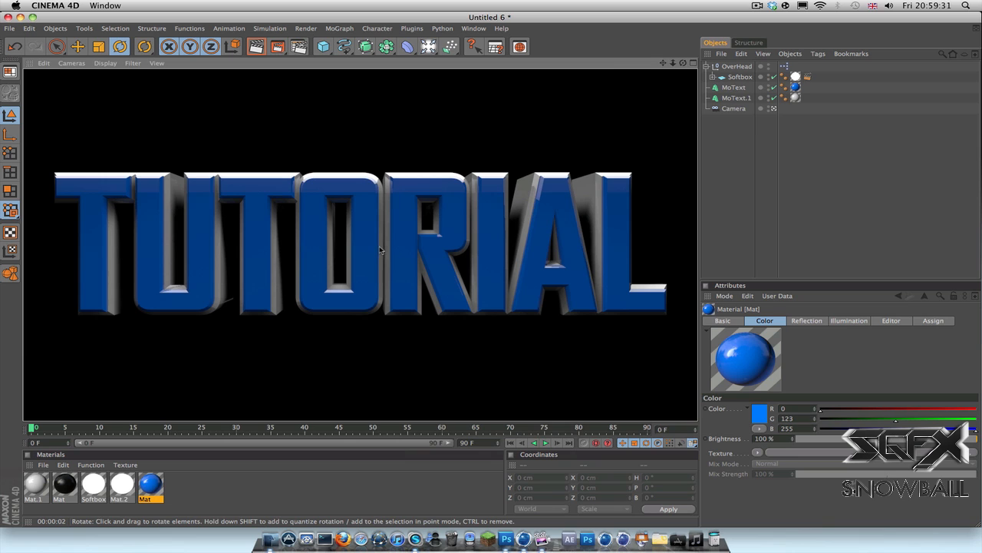
pyautogui.moveTo(298, 46)
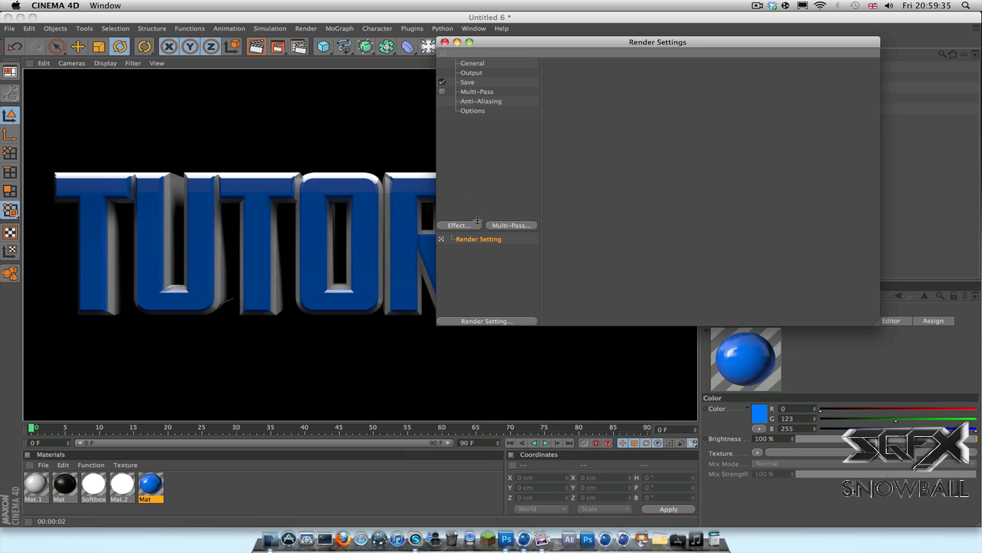
# Show the list of render effects that can be added in Render Settings.
pyautogui.click(457, 224)
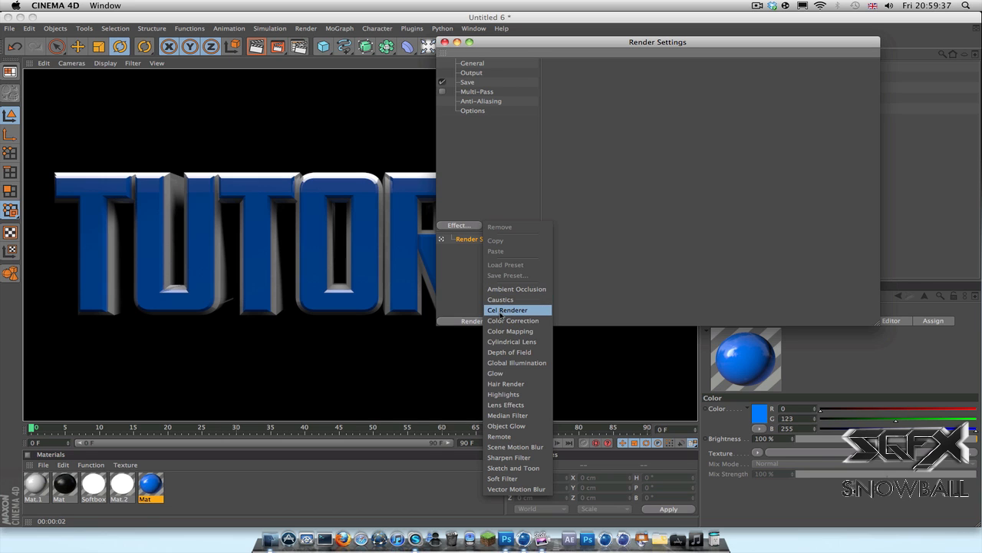
pyautogui.moveTo(515, 317)
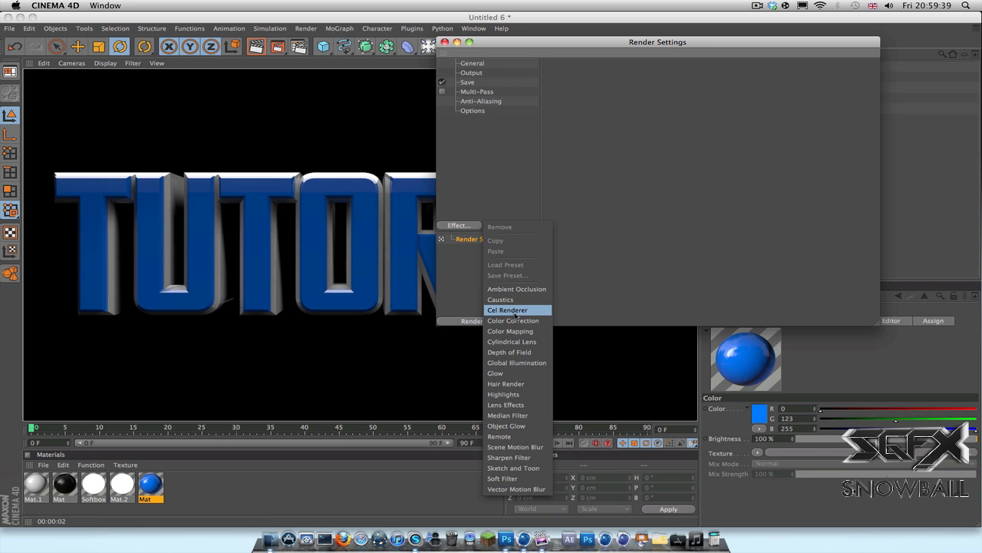
# Add the Cel Renderer effect and review its outline colour settings.
pyautogui.click(506, 310)
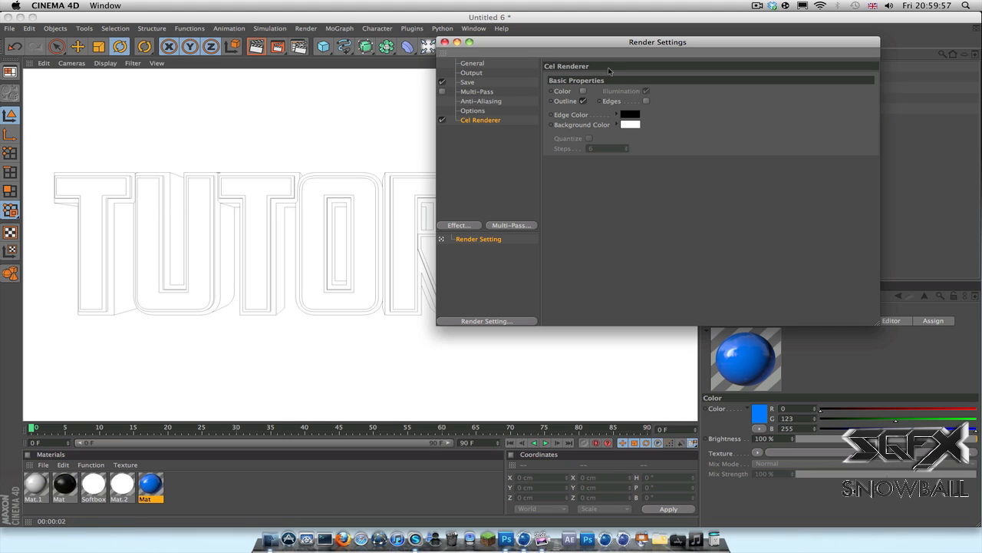
pyautogui.moveTo(628, 110)
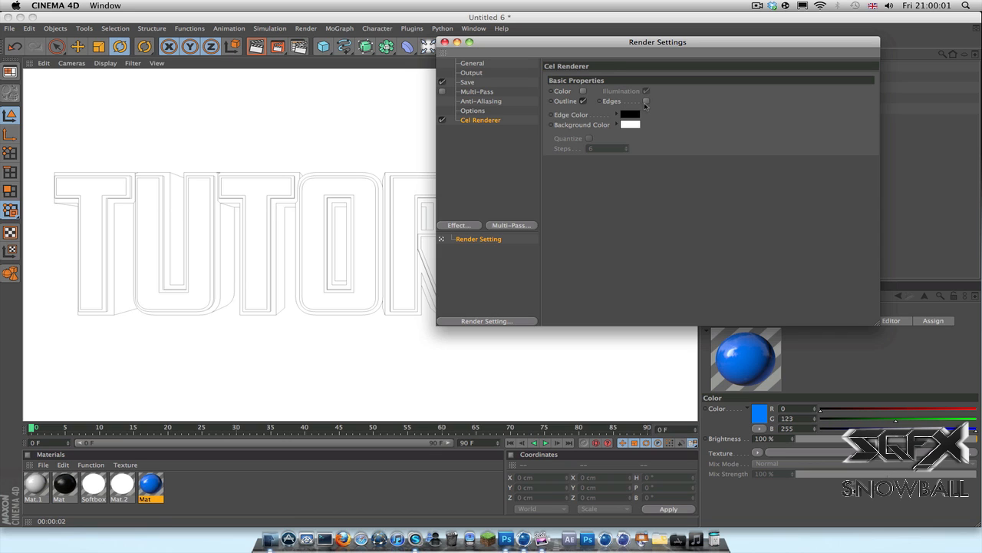
pyautogui.click(645, 101)
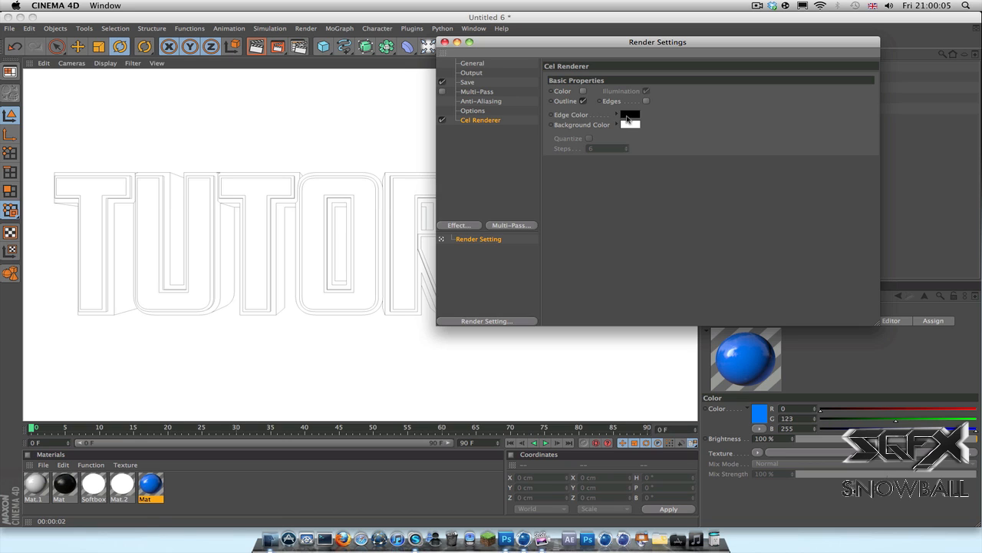
pyautogui.moveTo(582, 130)
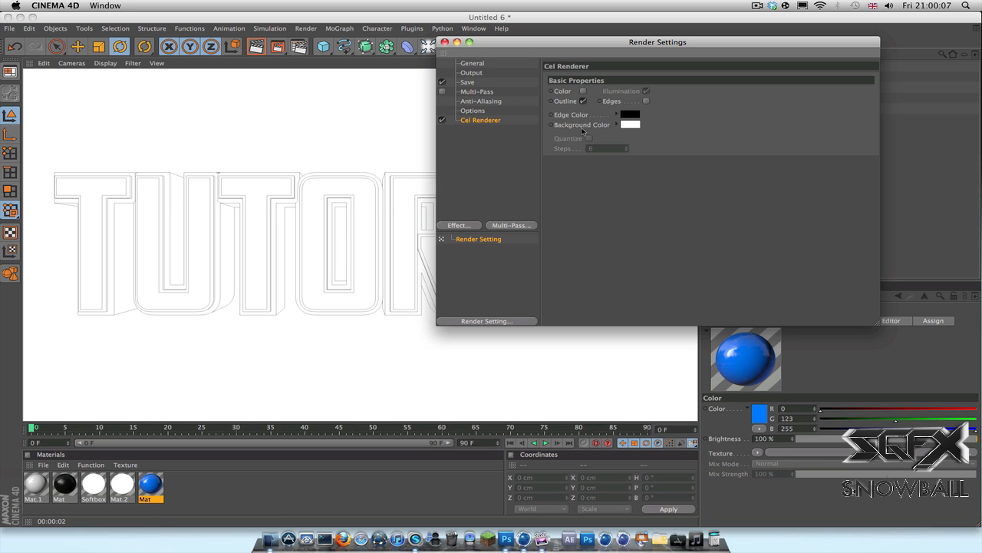
pyautogui.moveTo(334, 95)
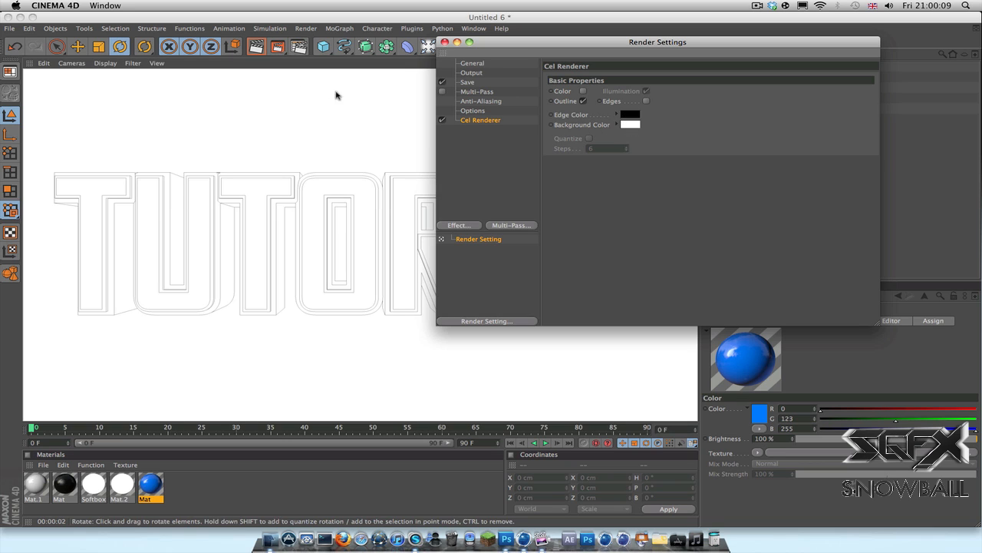
pyautogui.moveTo(426, 115)
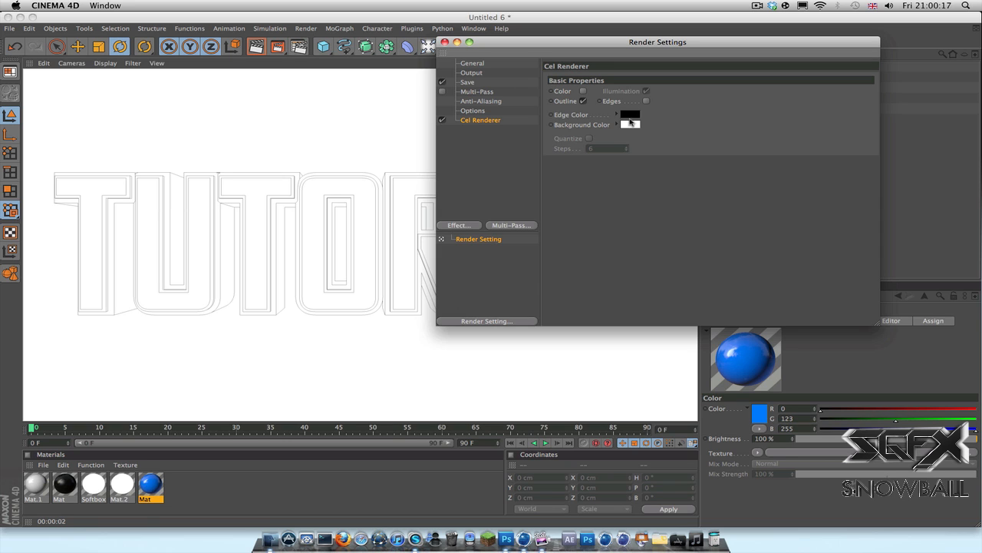
# Close Render Settings and render the active view as black cel wireframe edges on white.
pyautogui.click(647, 101)
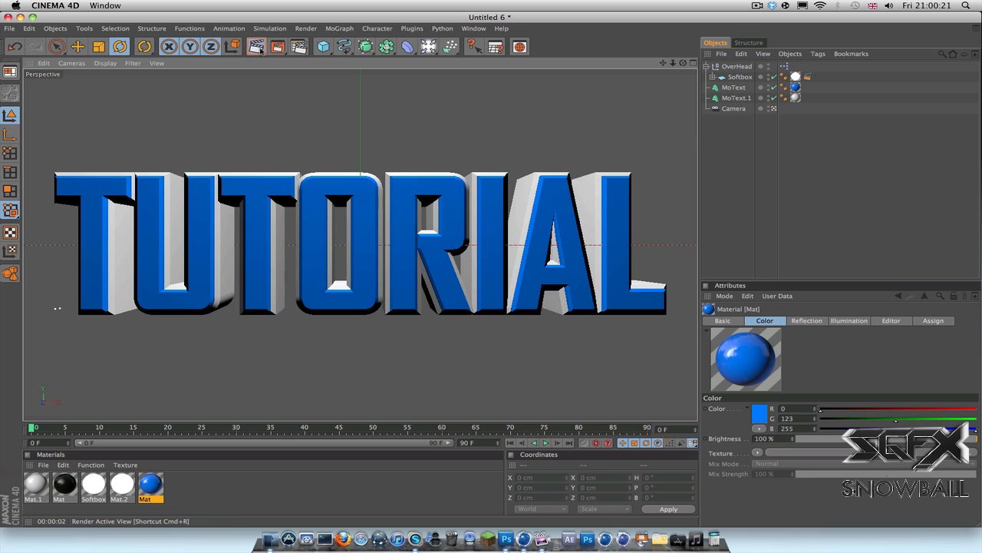
pyautogui.click(256, 46)
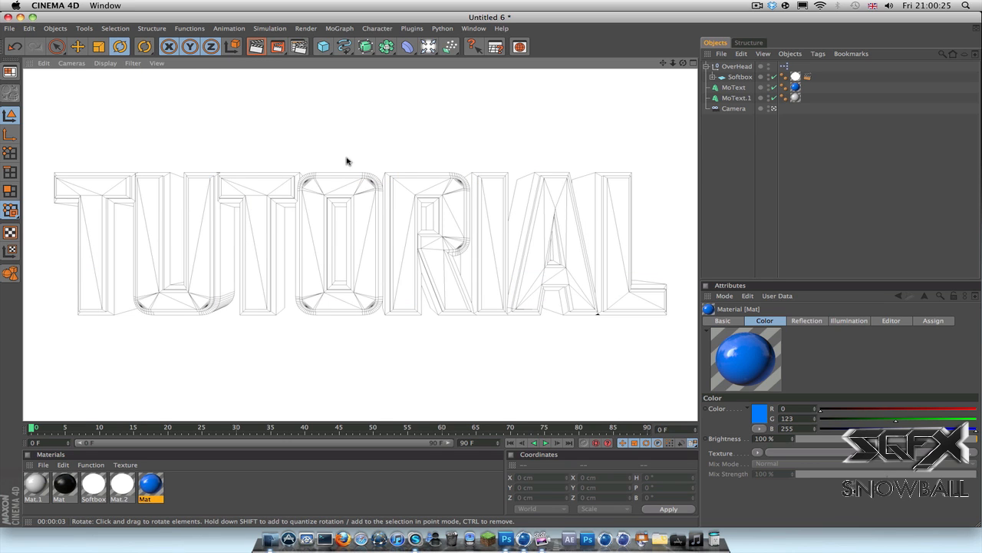
pyautogui.moveTo(485, 235)
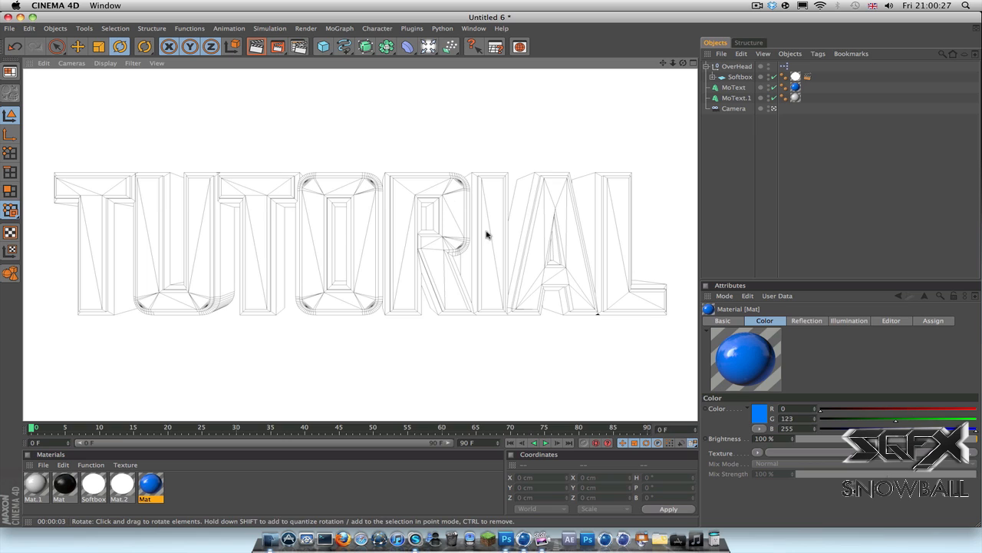
pyautogui.moveTo(311, 264)
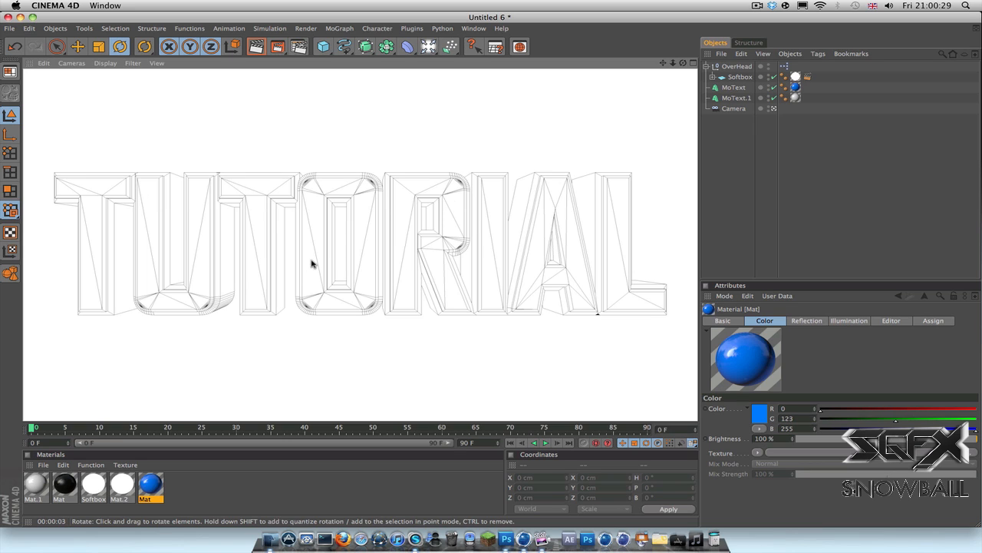
pyautogui.moveTo(277, 46)
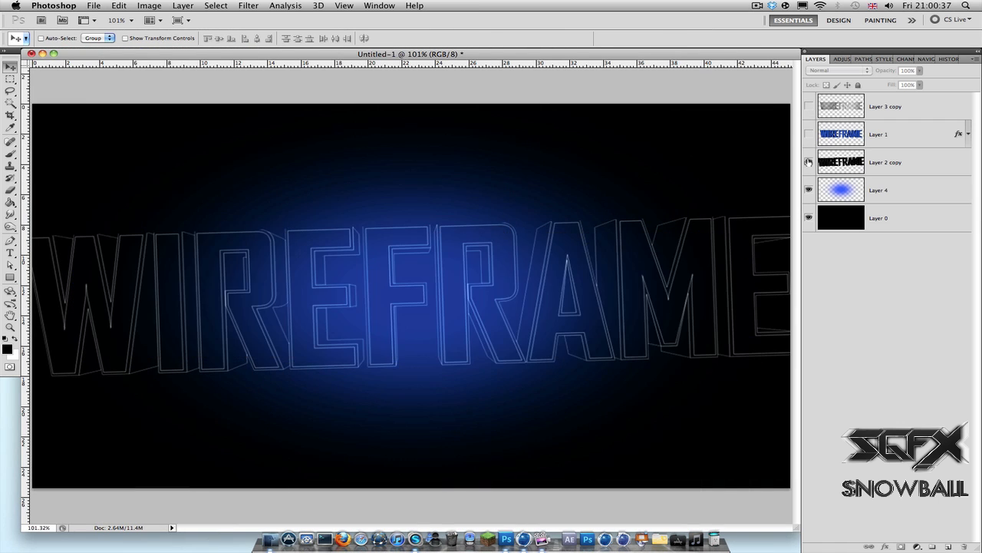
# Load the rendered PNGs via File > Open and place the blue TUTORIAL render over the glow.
pyautogui.click(92, 6)
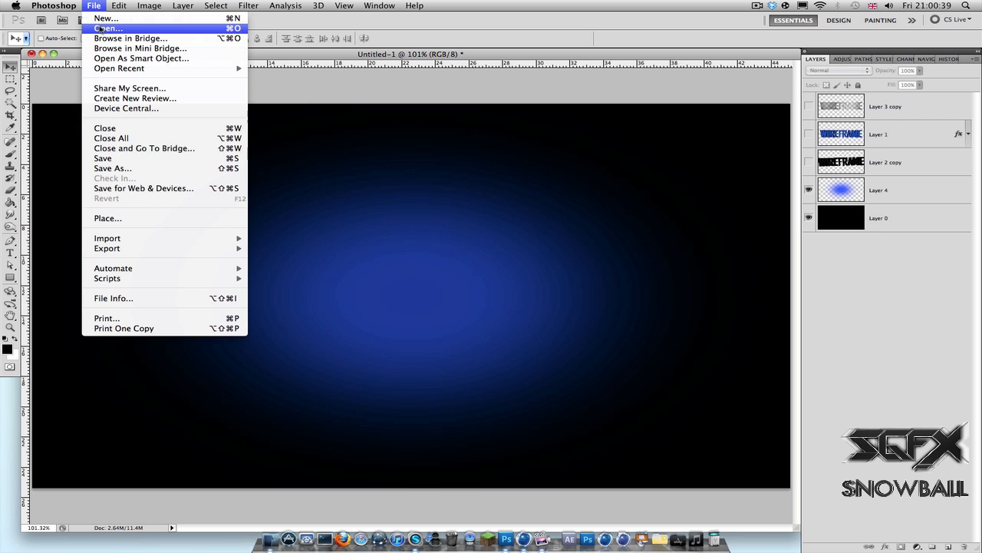
pyautogui.click(107, 28)
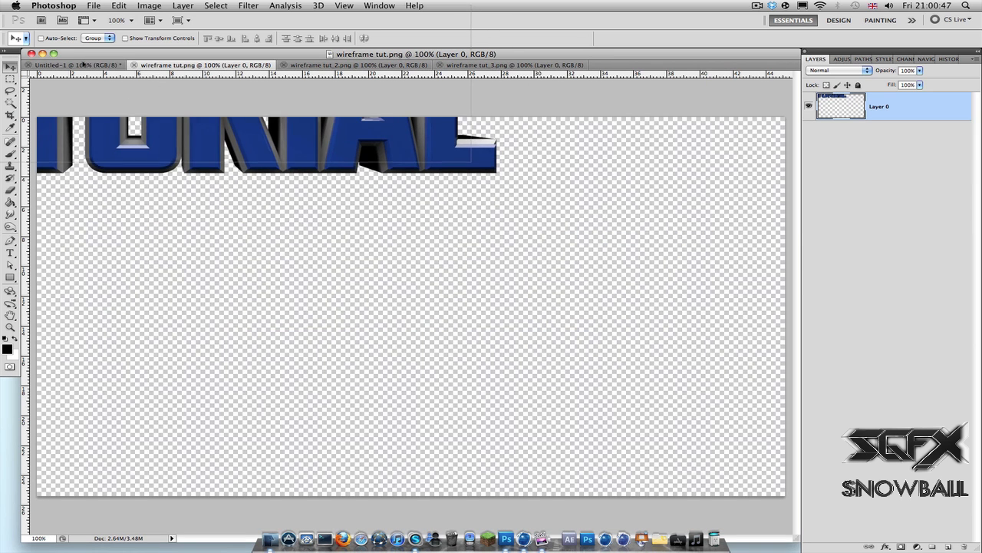
pyautogui.click(74, 64)
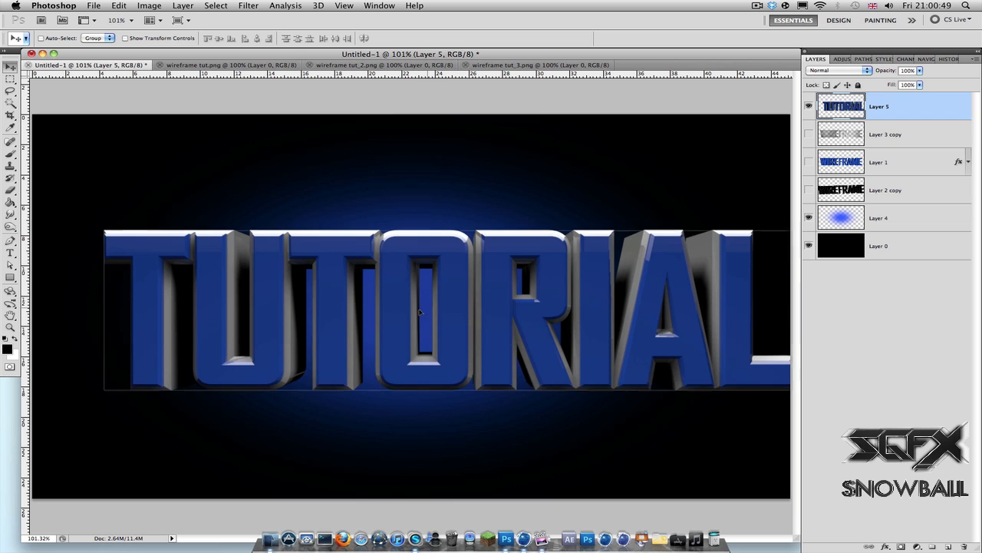
# Bring the white outline render into Untitled-1 as Layer 6 and position it under the blue text.
pyautogui.click(230, 65)
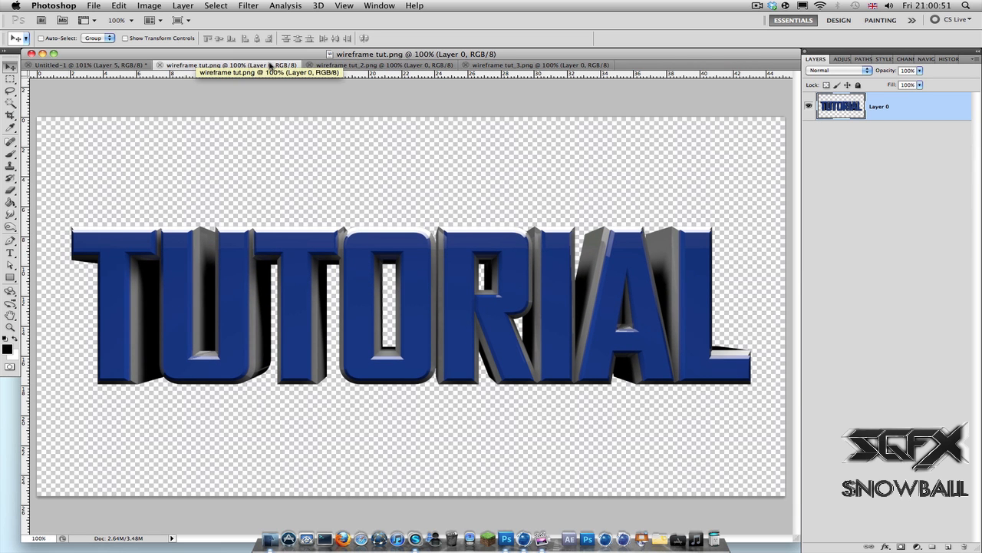
pyautogui.click(376, 64)
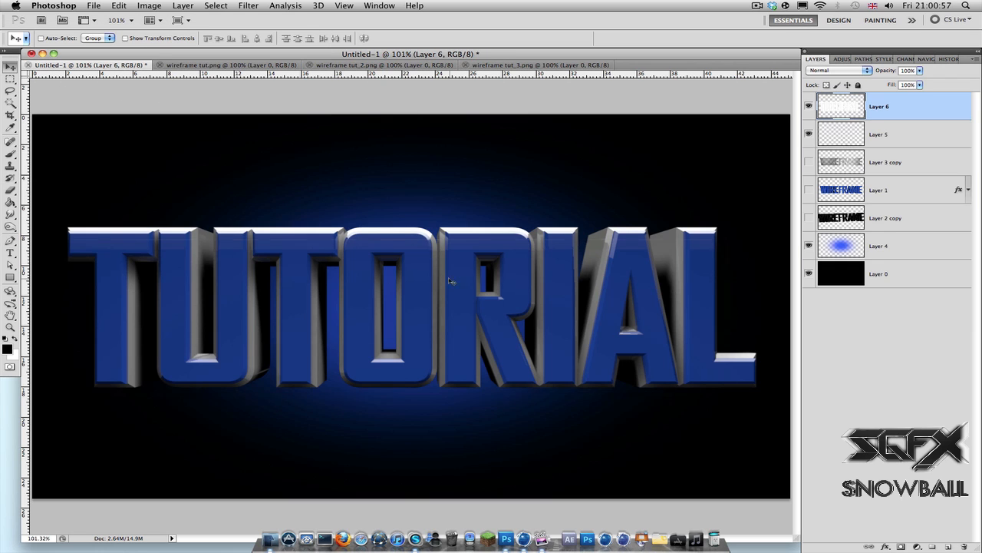
pyautogui.click(808, 134)
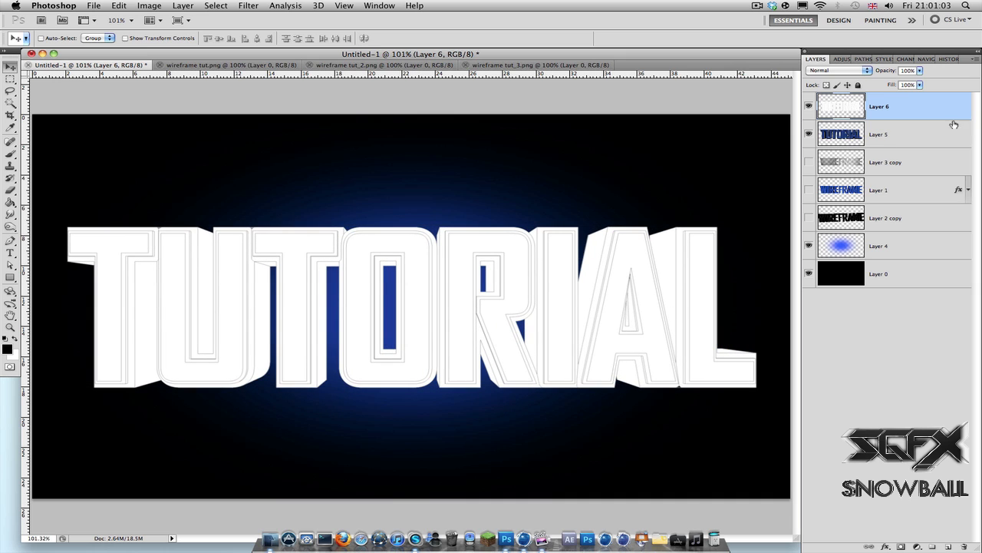
pyautogui.moveTo(878, 106); pyautogui.dragTo(878, 135)
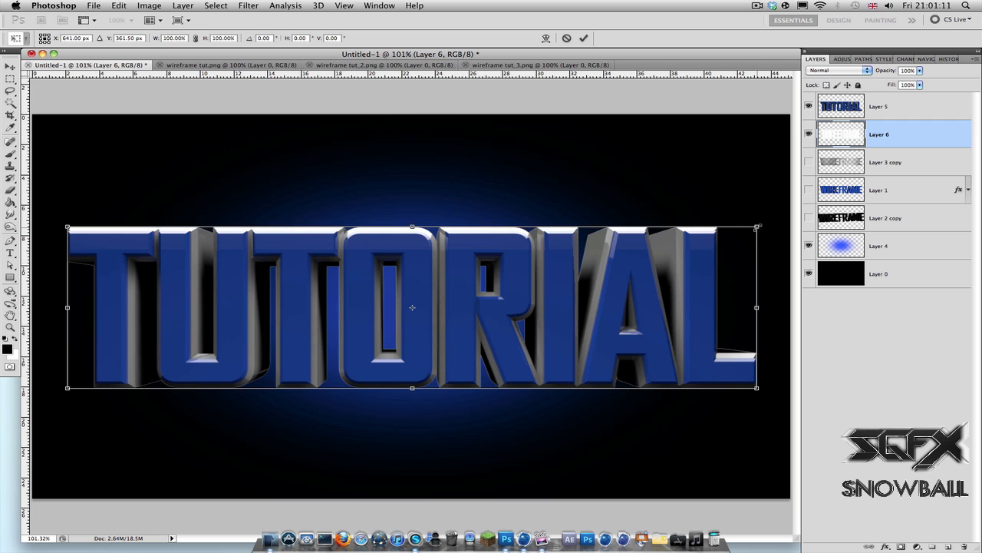
# Scale up Layer 6 with Free Transform so a white rim shows around the letters.
pyautogui.moveTo(758, 227); pyautogui.dragTo(777, 214)
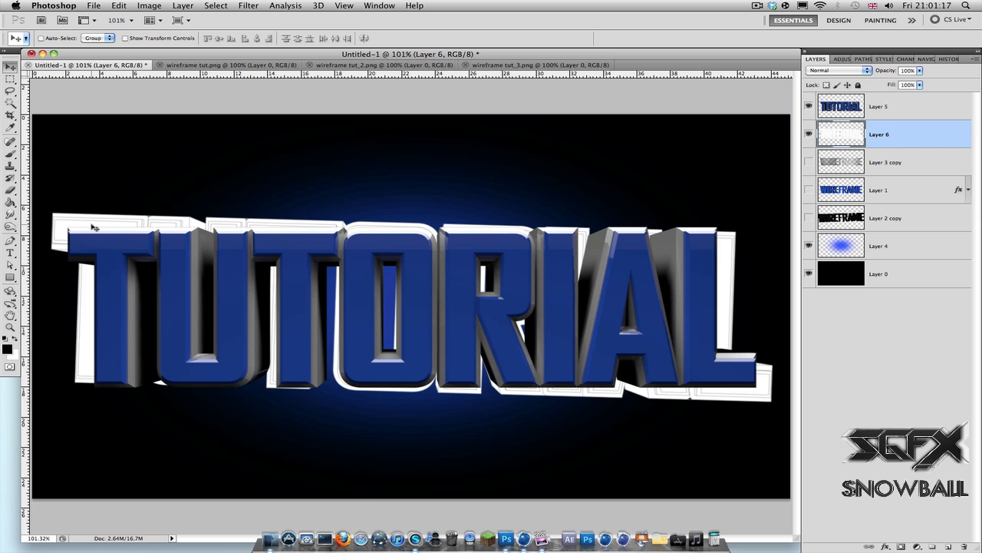
pyautogui.moveTo(950, 290)
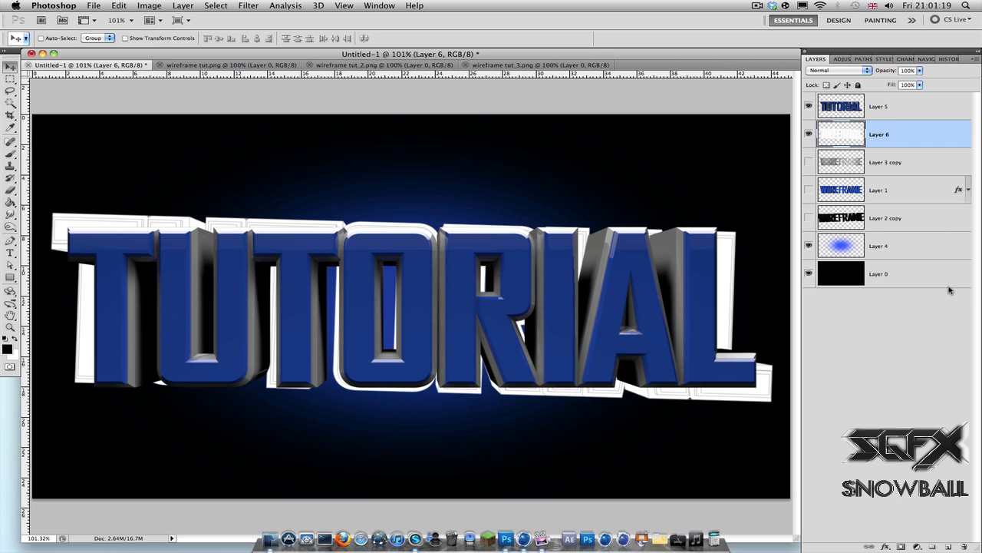
pyautogui.moveTo(790, 126)
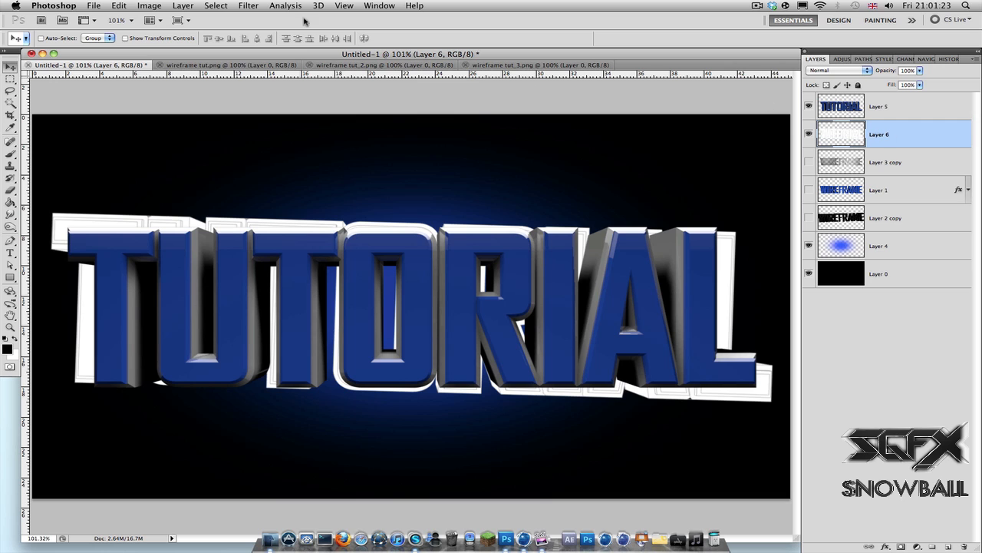
# Apply Image > Adjustments > Invert to Layer 6 so its edges turn dark.
pyautogui.click(149, 6)
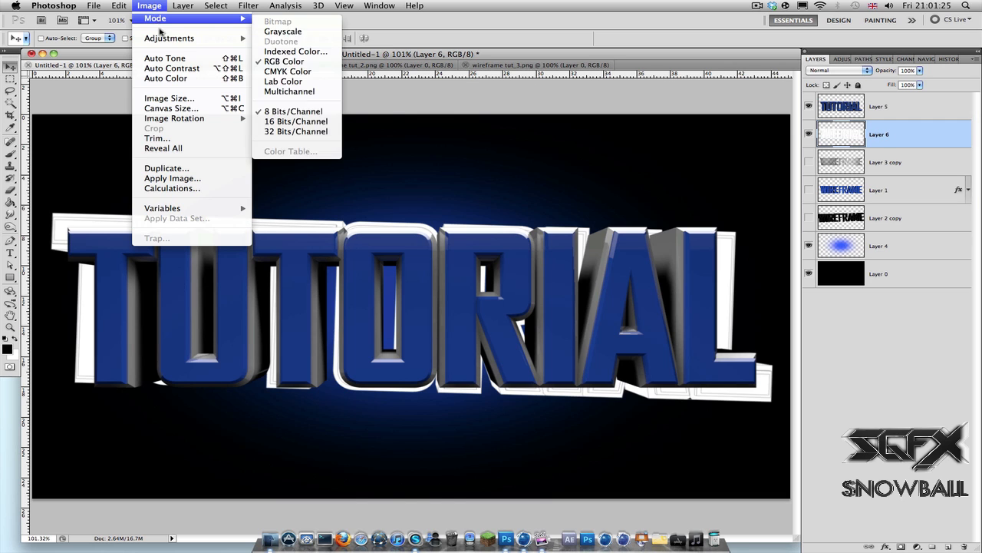
pyautogui.moveTo(169, 37)
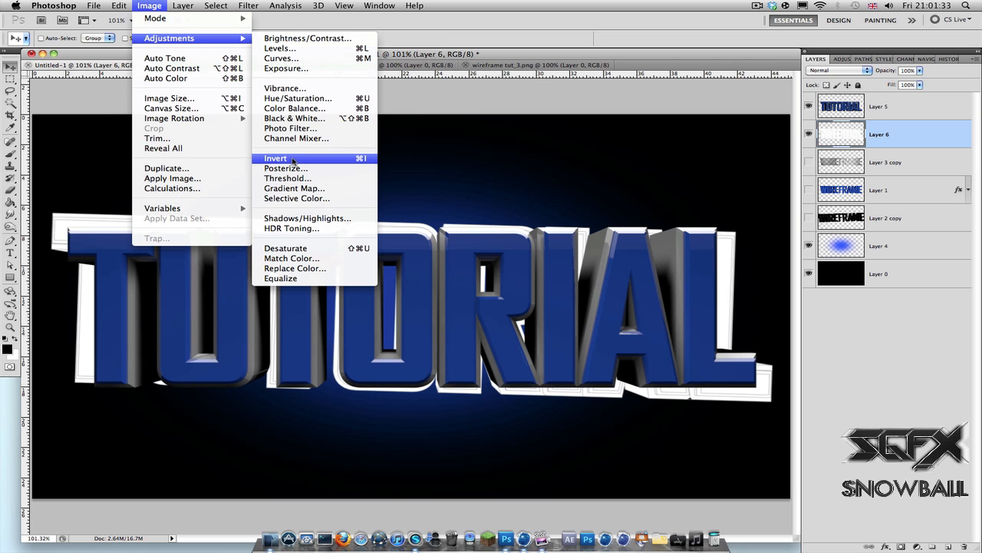
pyautogui.click(274, 158)
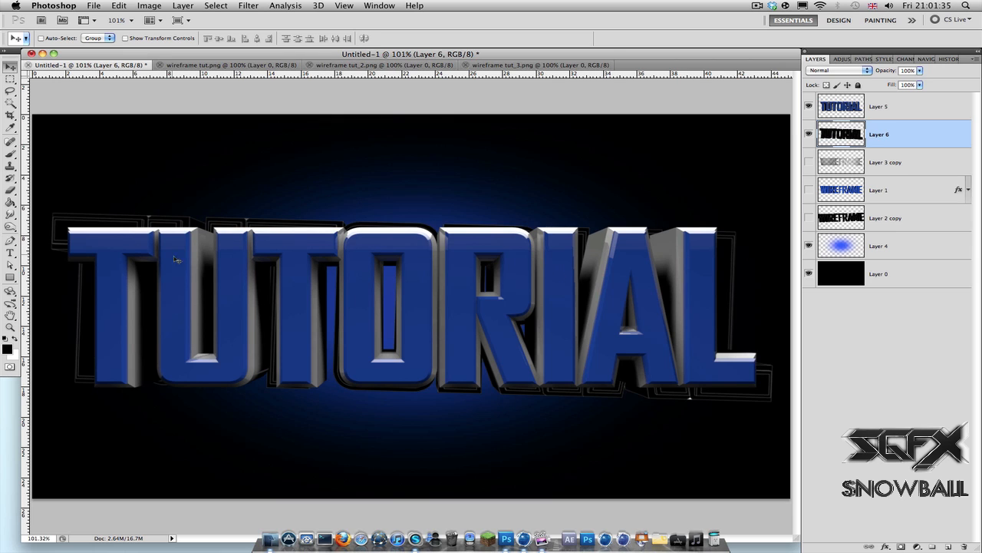
pyautogui.moveTo(718, 261)
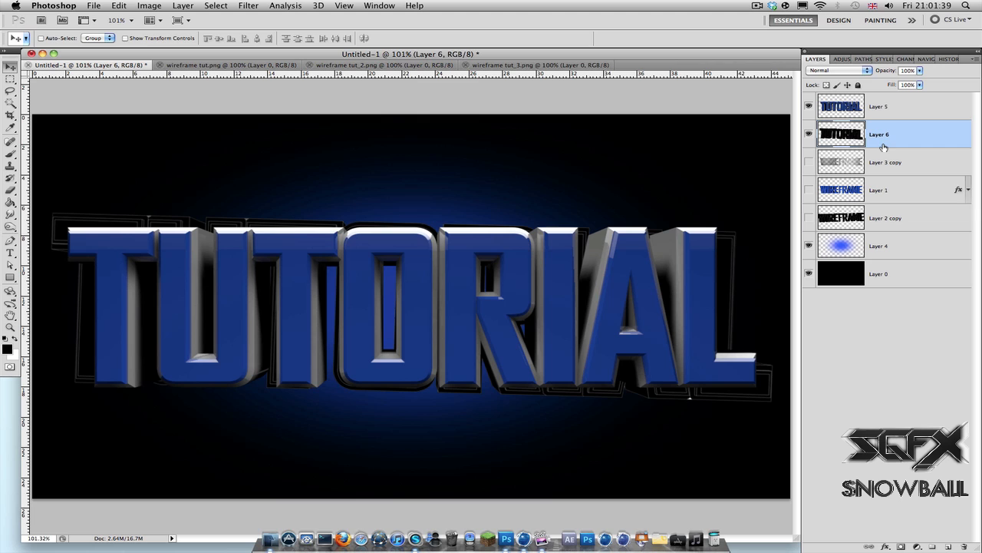
pyautogui.moveTo(909, 168)
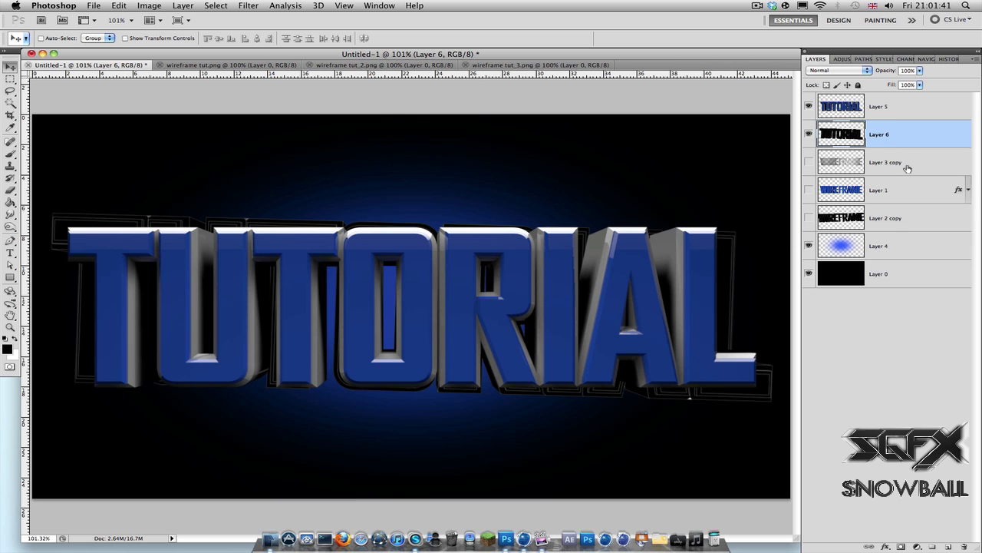
# Set Layer 6 to Linear Dodge (Add), duplicate it, and bring up wireframe tut_3.png.
pyautogui.click(837, 71)
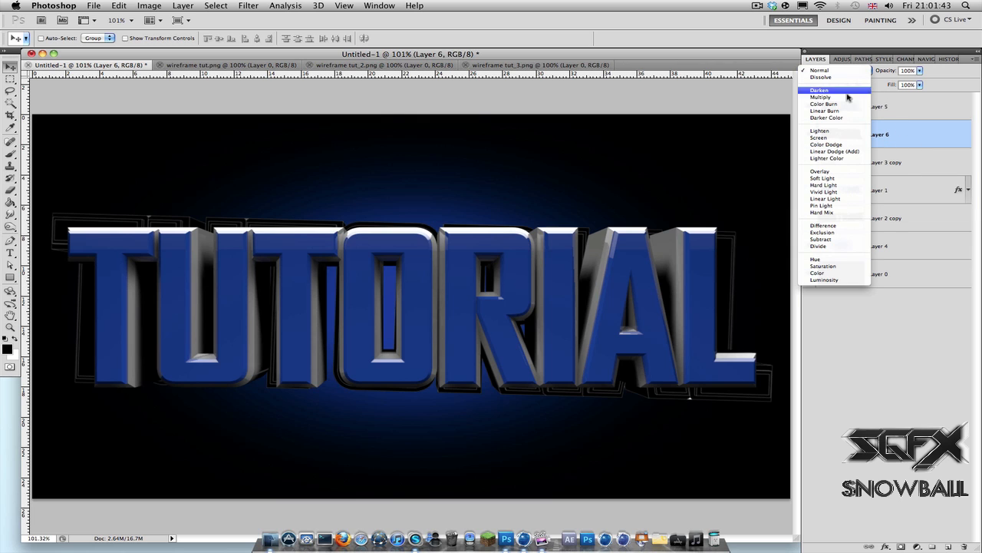
pyautogui.moveTo(820, 138)
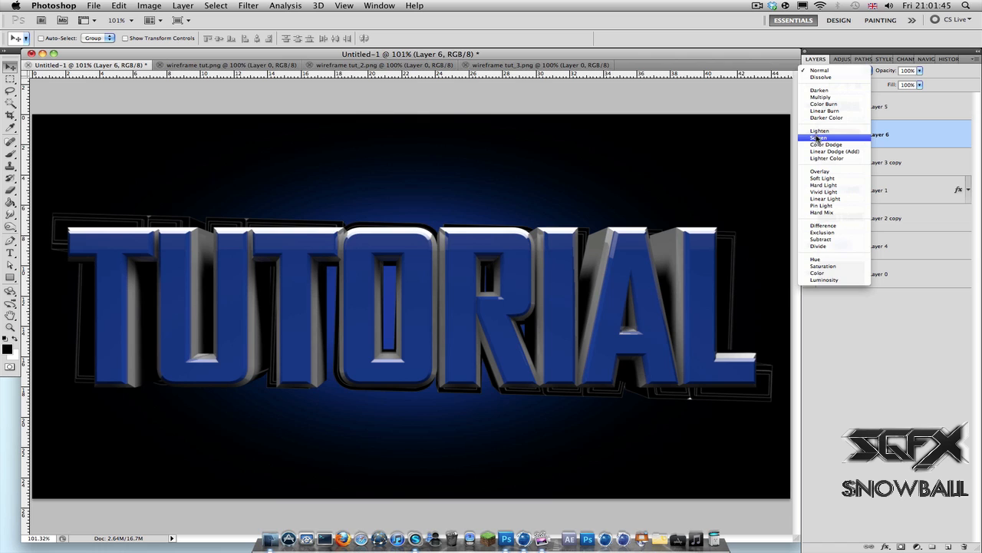
pyautogui.moveTo(835, 152)
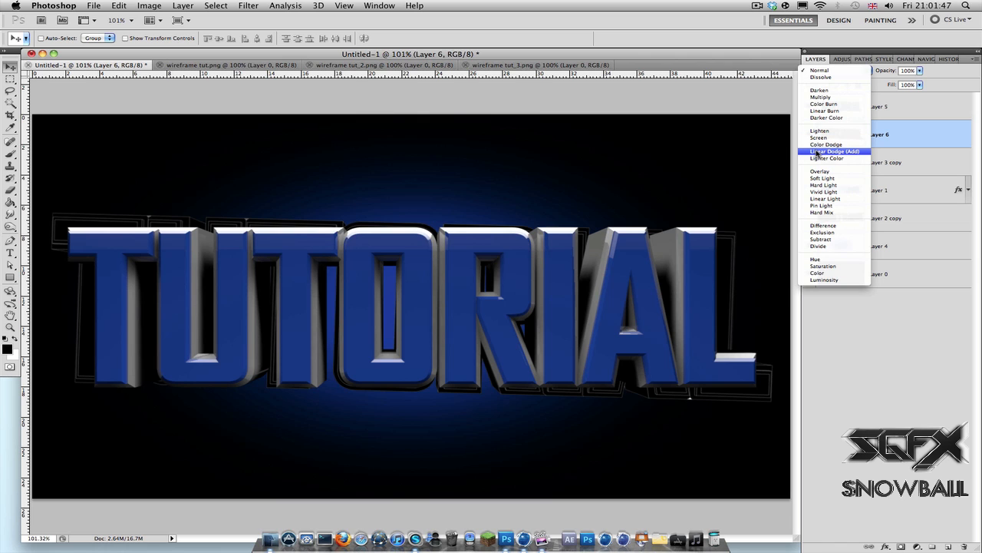
pyautogui.click(835, 150)
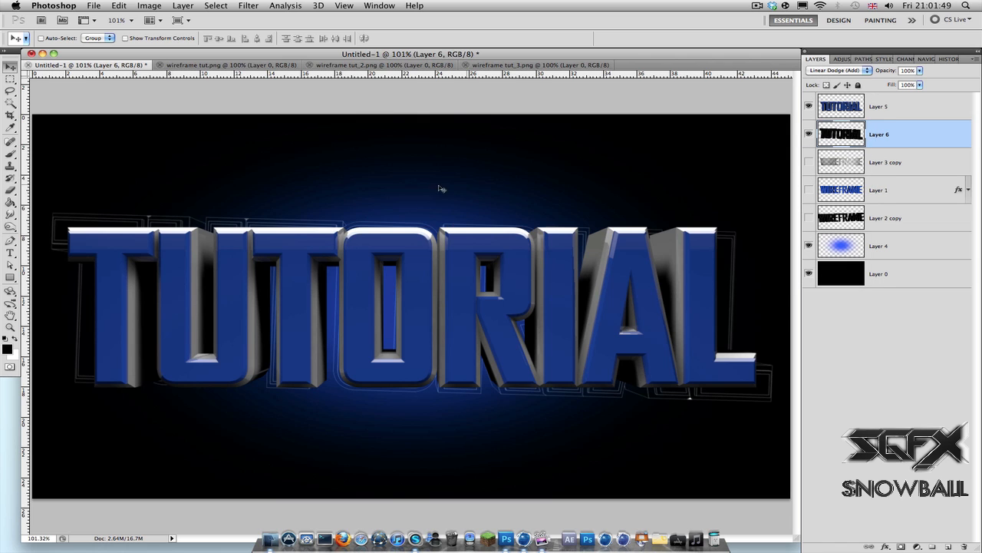
pyautogui.moveTo(362, 393)
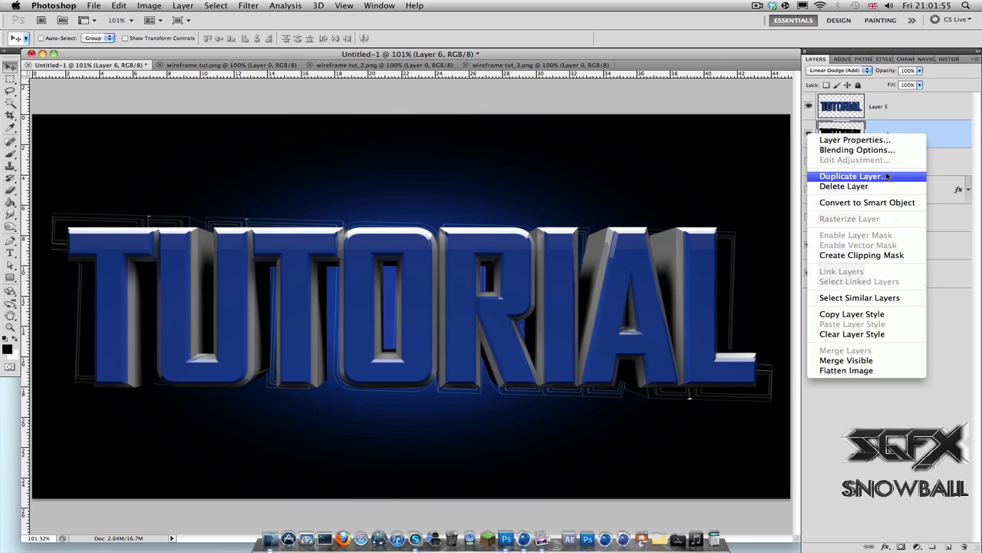
pyautogui.click(850, 175)
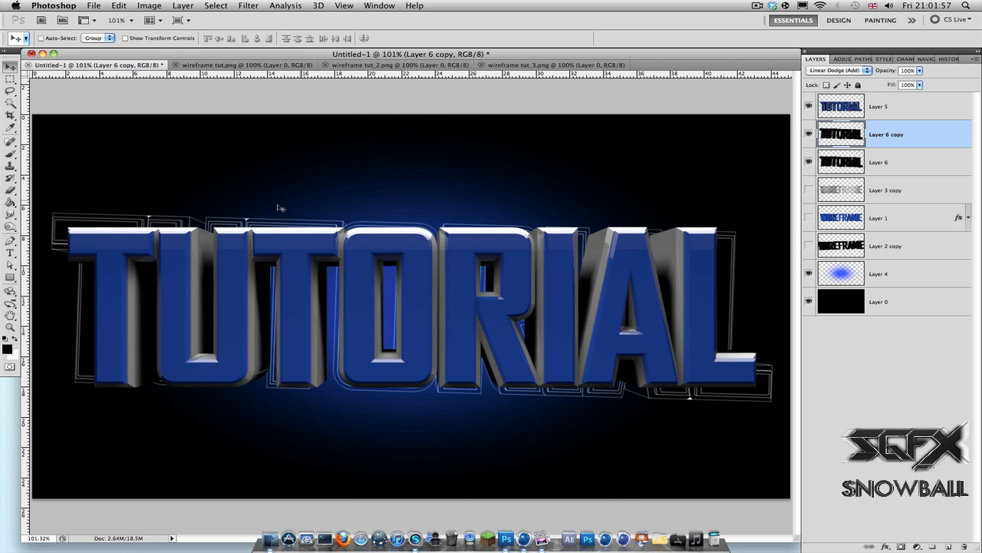
pyautogui.moveTo(714, 206)
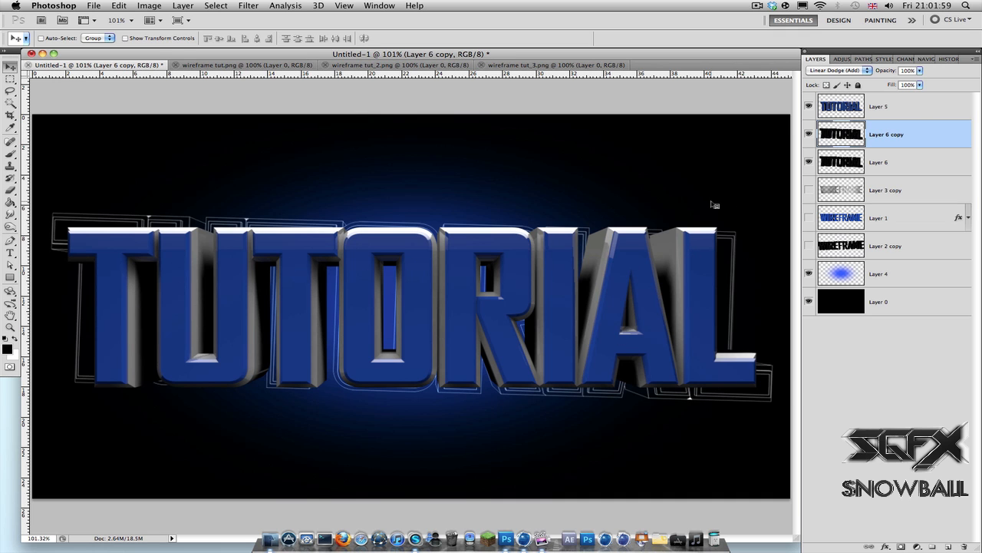
pyautogui.click(552, 64)
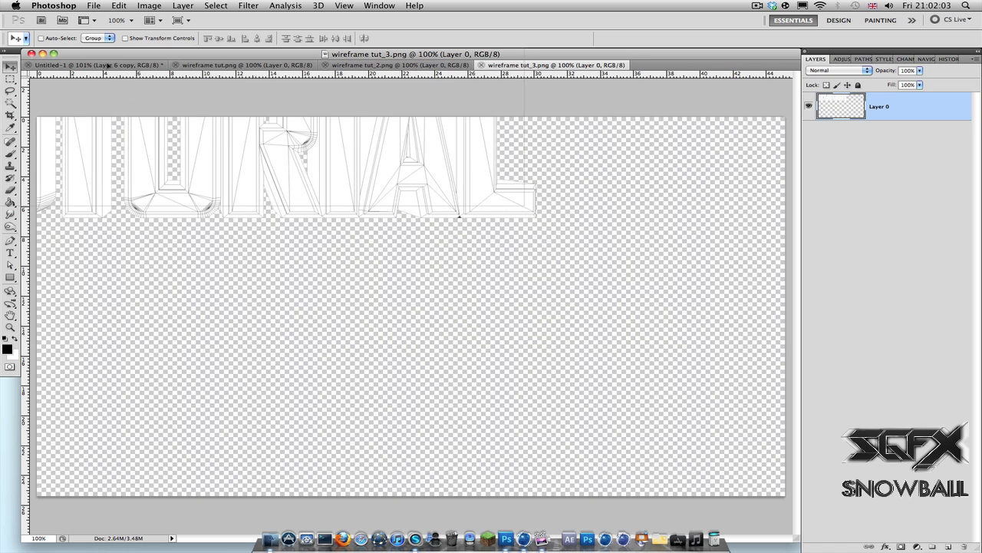
# Paste the wireframe as Layer 7, invert it, and blend it in Linear Dodge (Add).
pyautogui.click(76, 65)
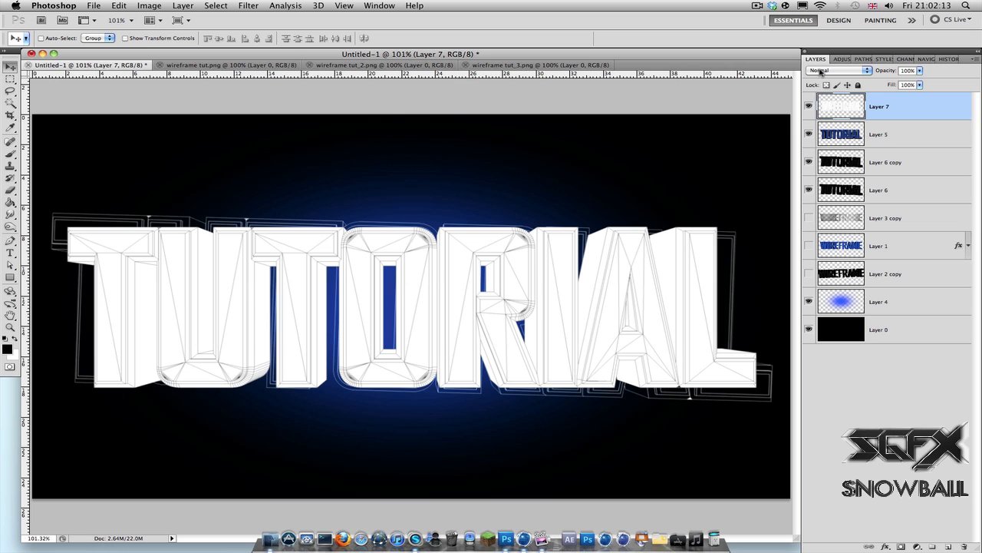
pyautogui.click(149, 6)
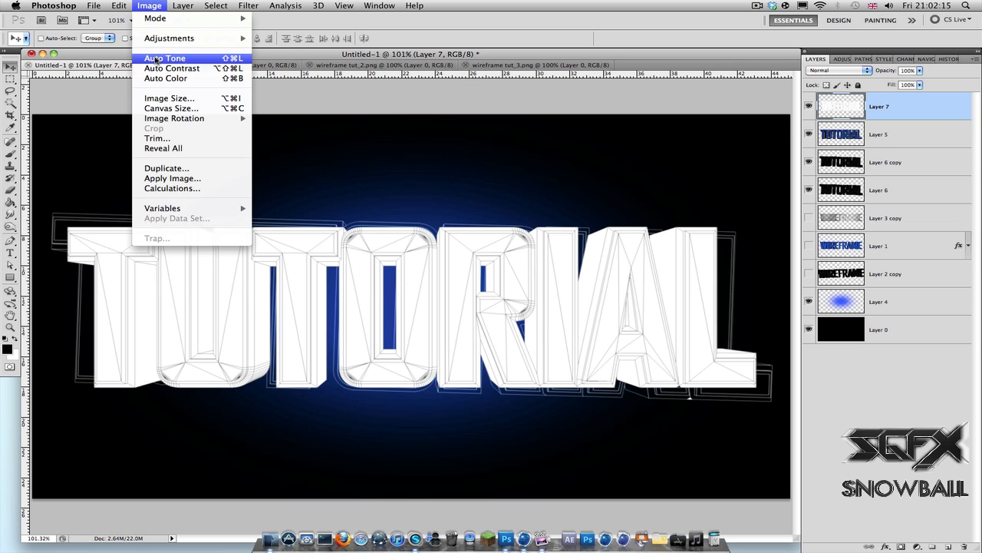
pyautogui.click(387, 167)
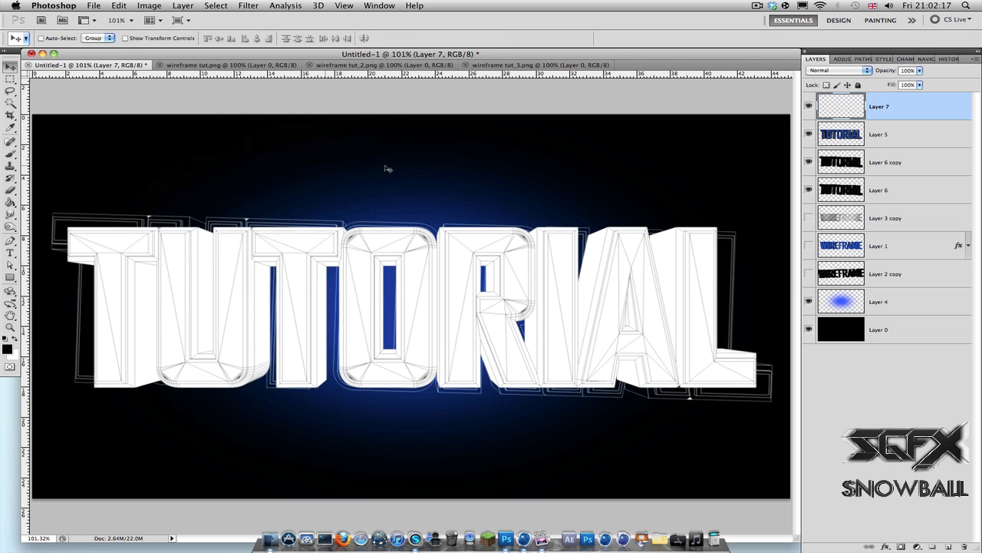
pyautogui.click(837, 71)
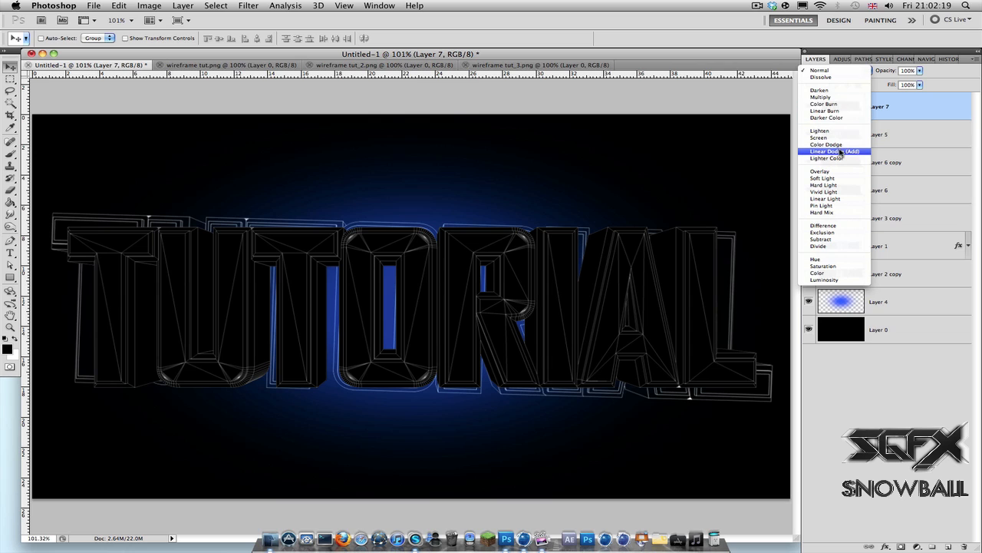
pyautogui.click(832, 152)
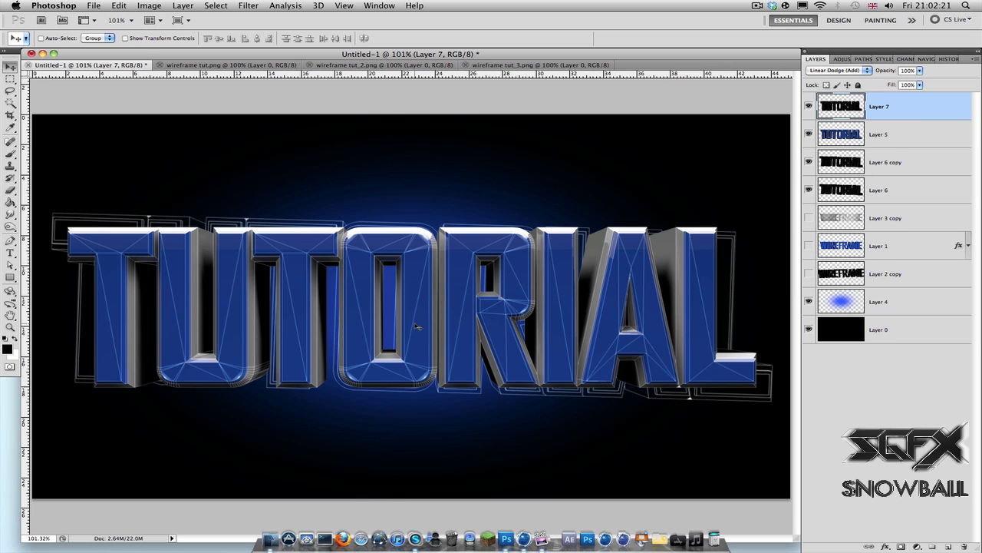